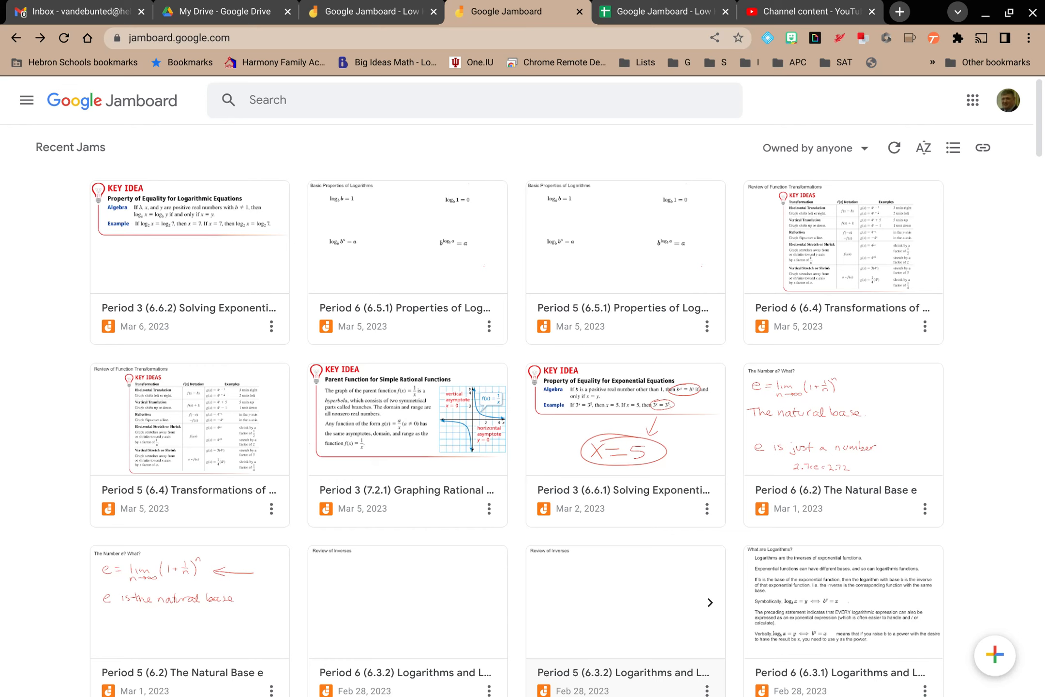
pyautogui.moveTo(299, 75)
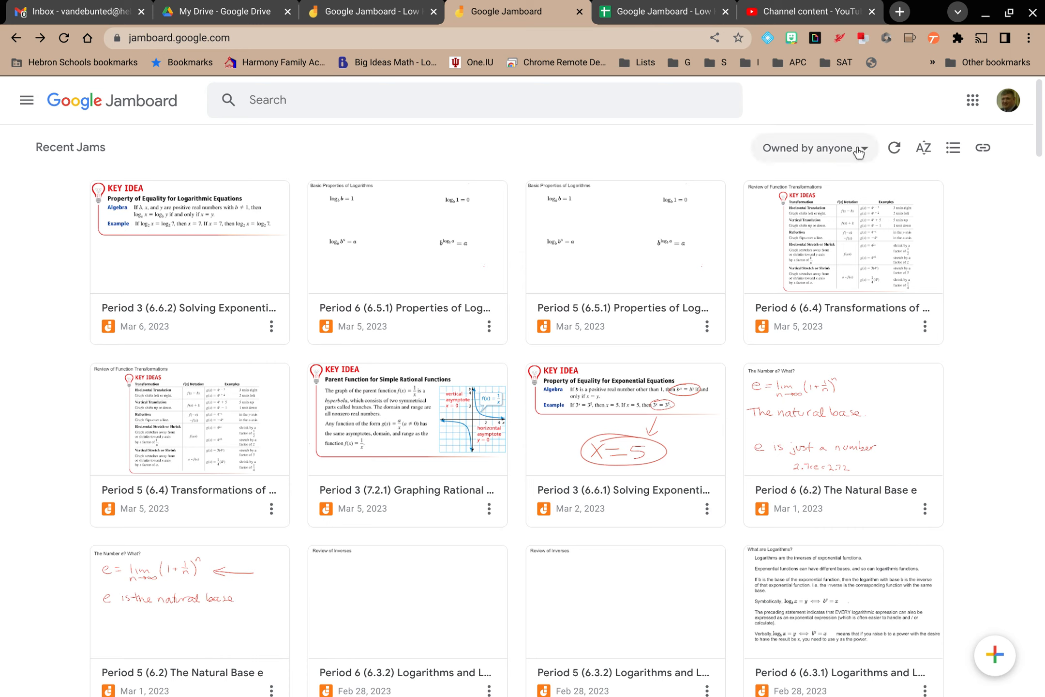
pyautogui.moveTo(862, 125)
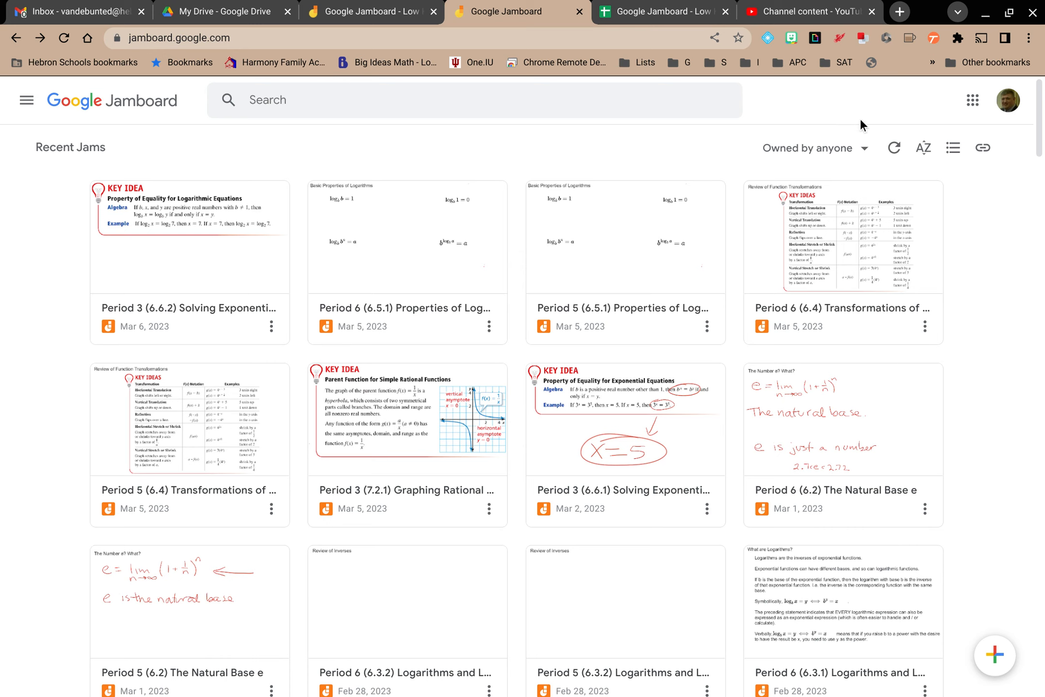
# Open the 'Owned by anyone' dropdown to view the jam ownership filter options
pyautogui.click(812, 148)
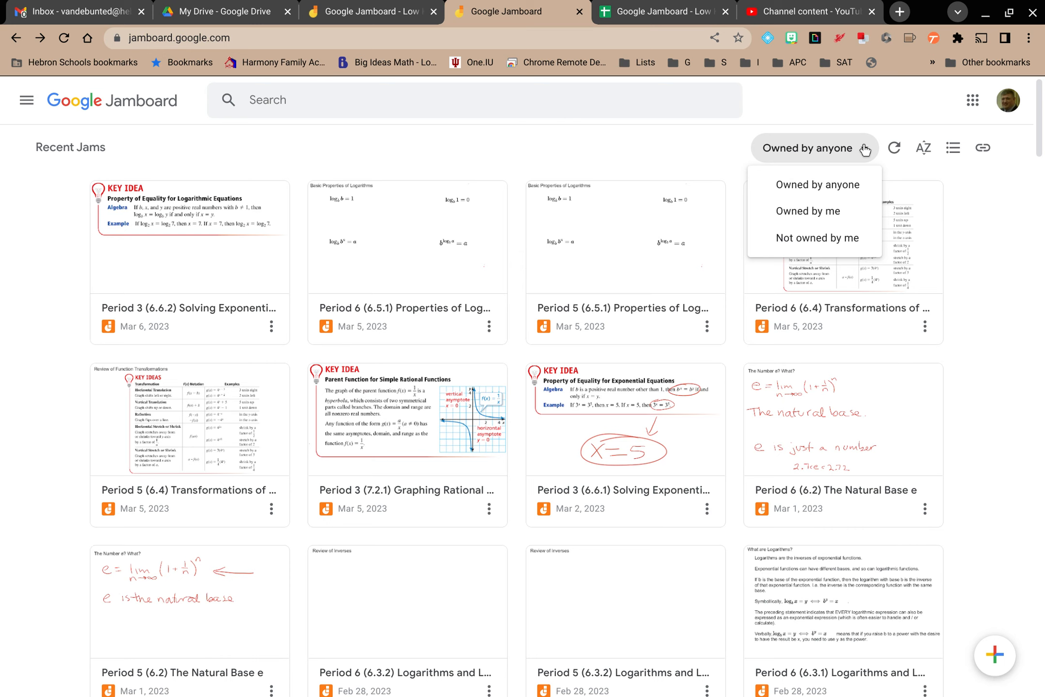
pyautogui.moveTo(816, 185)
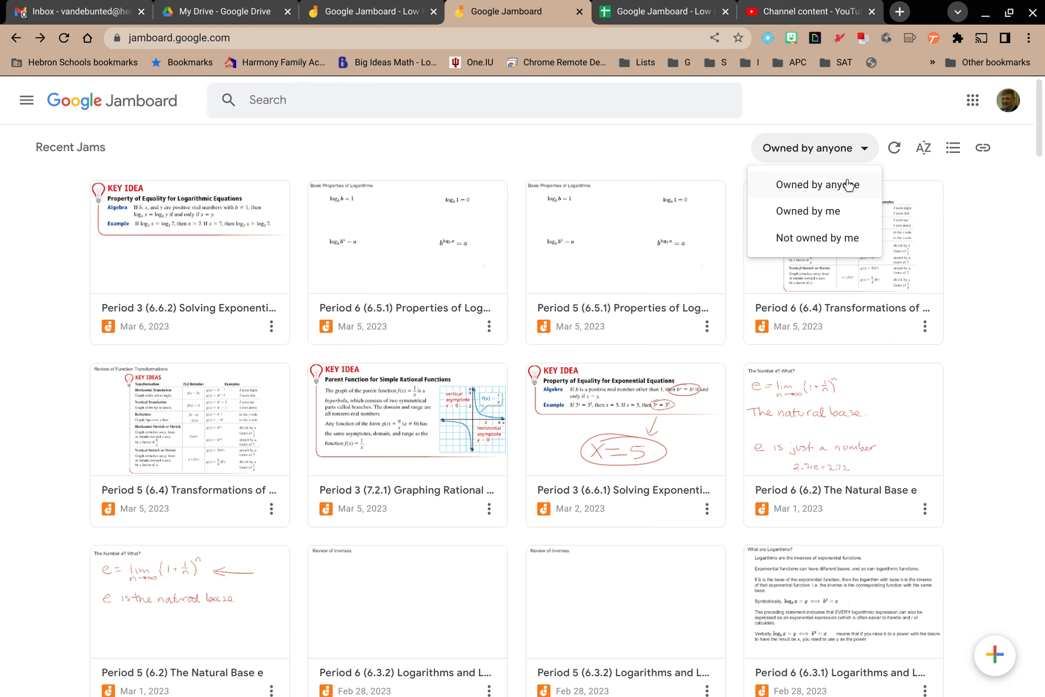
pyautogui.moveTo(832, 216)
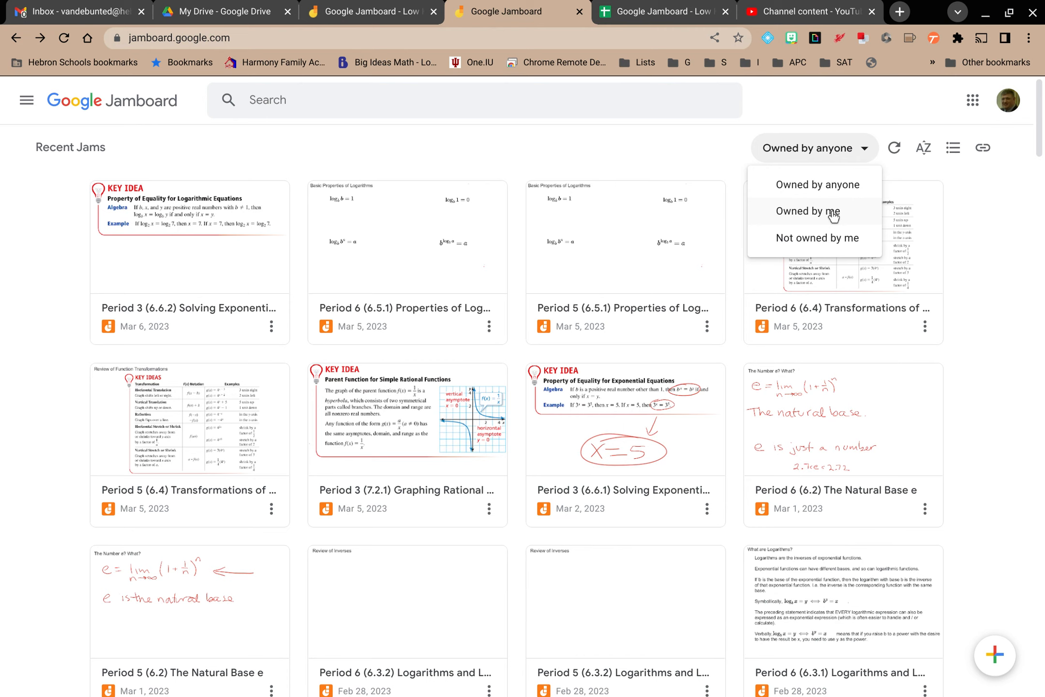
pyautogui.moveTo(816, 237)
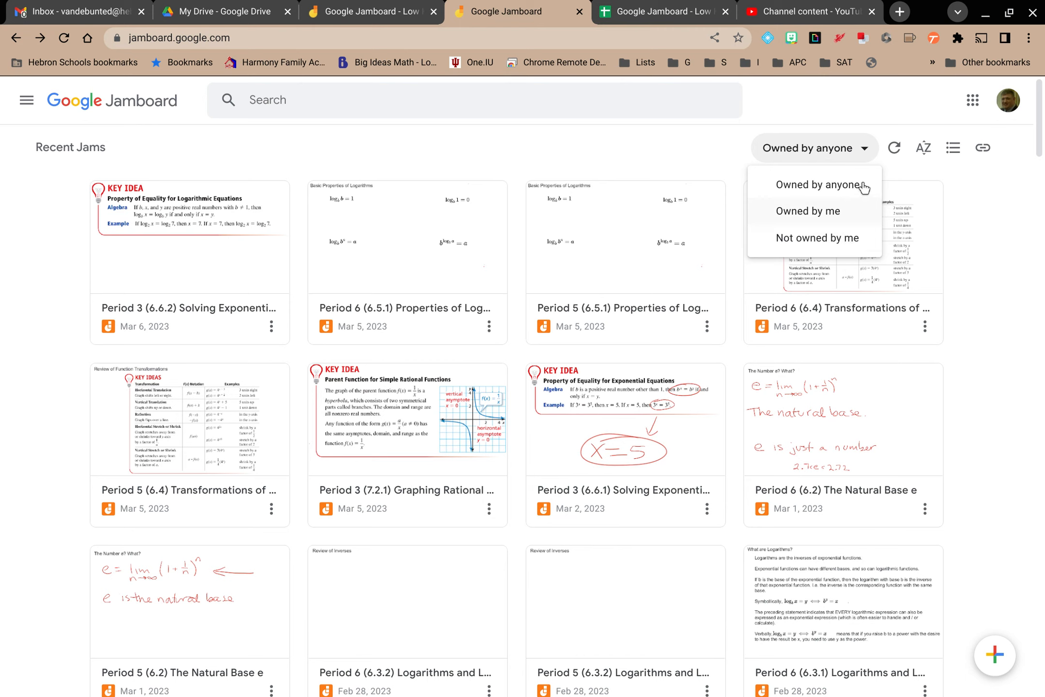
pyautogui.moveTo(894, 148)
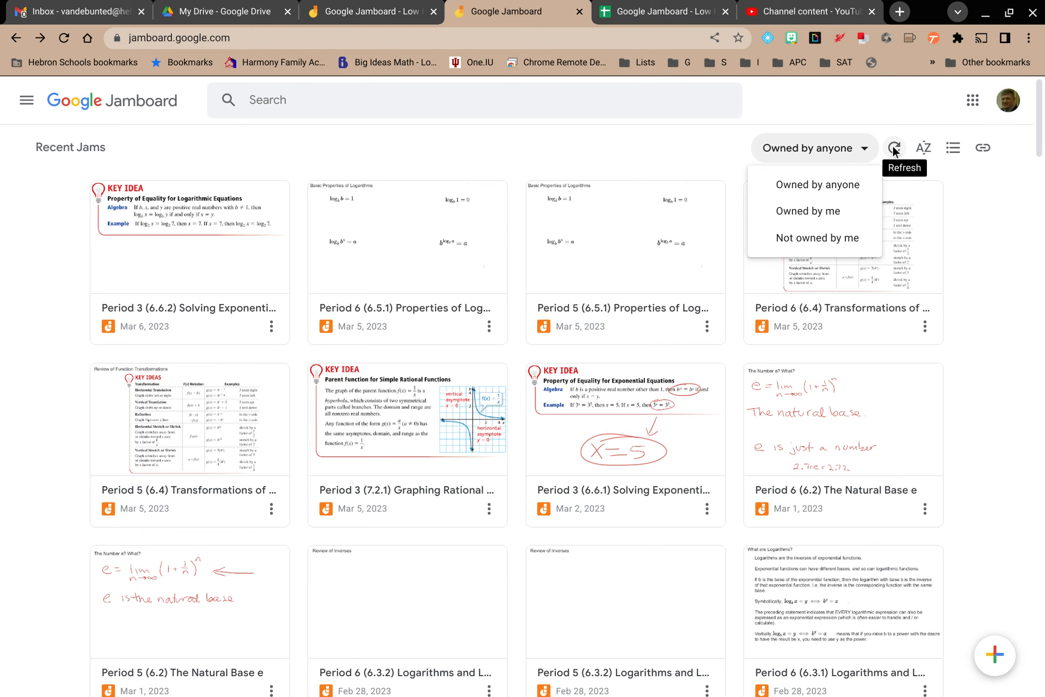
pyautogui.moveTo(923, 147)
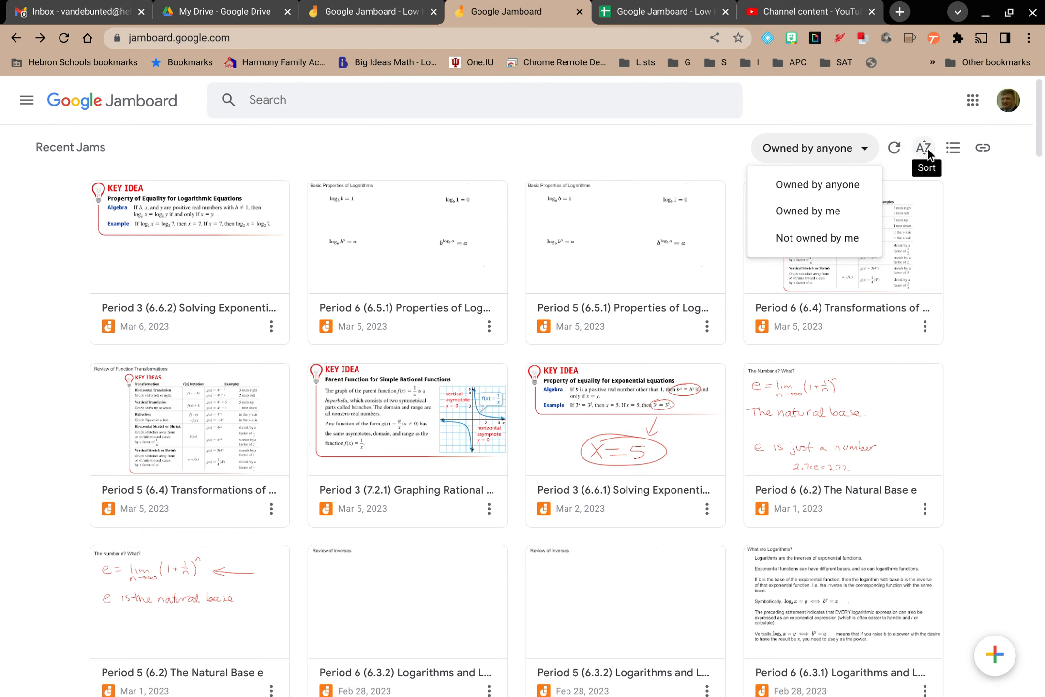
# Sort the jam list by Title from the A-Z sort menu
pyautogui.click(924, 148)
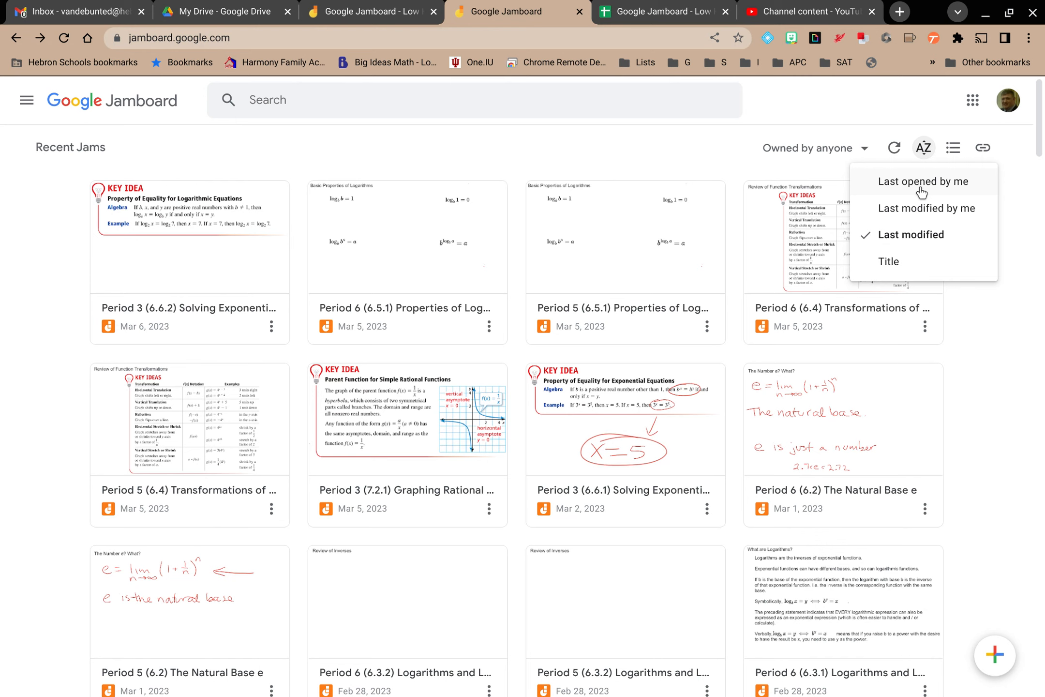
pyautogui.moveTo(888, 260)
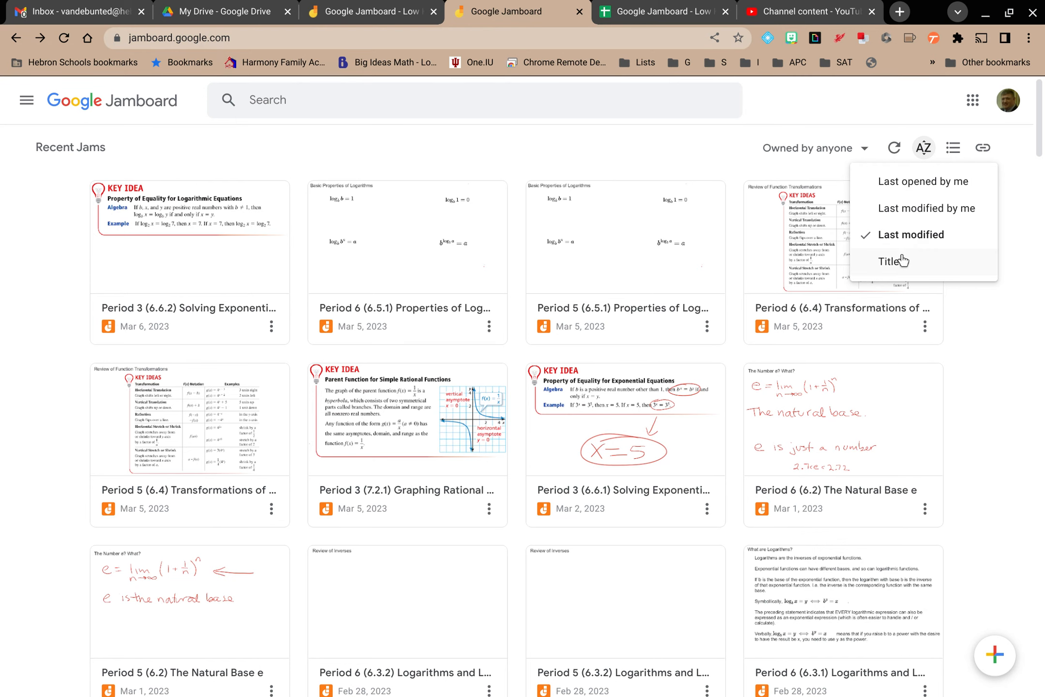
pyautogui.click(875, 261)
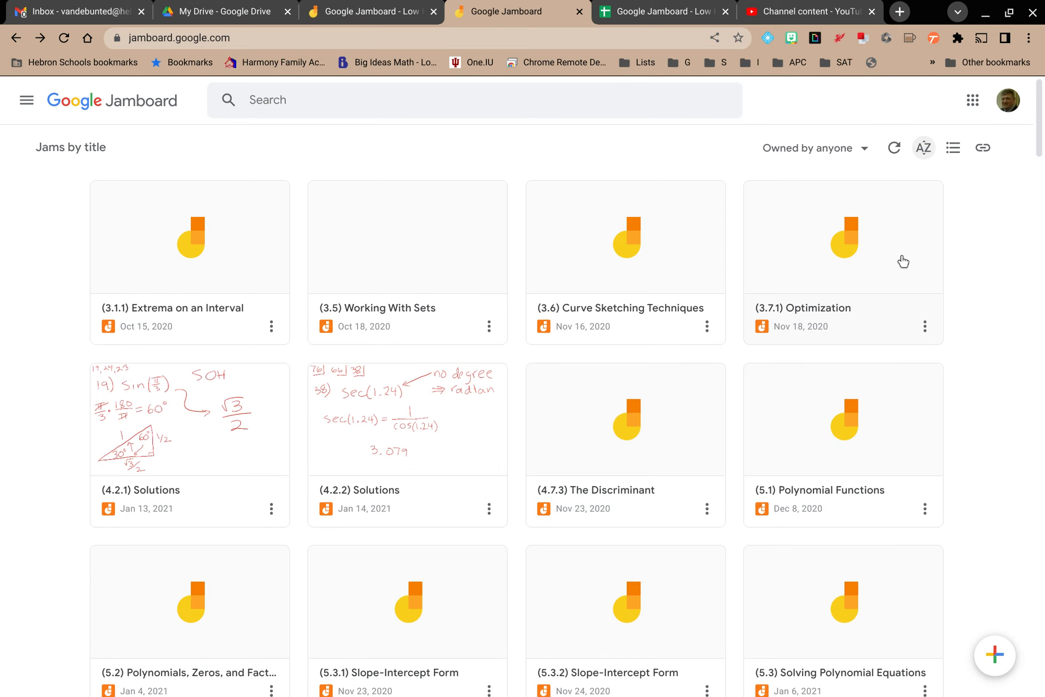
pyautogui.moveTo(953, 148)
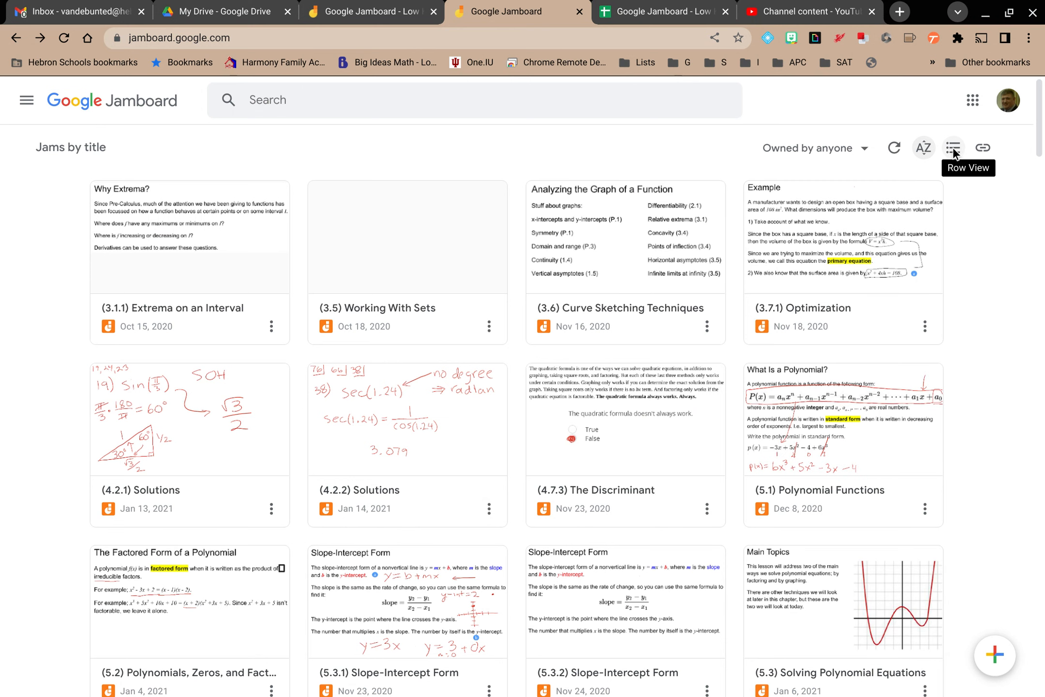
# Switch to row view and step the Extrema on an Interval preview to Example 1b
pyautogui.click(952, 147)
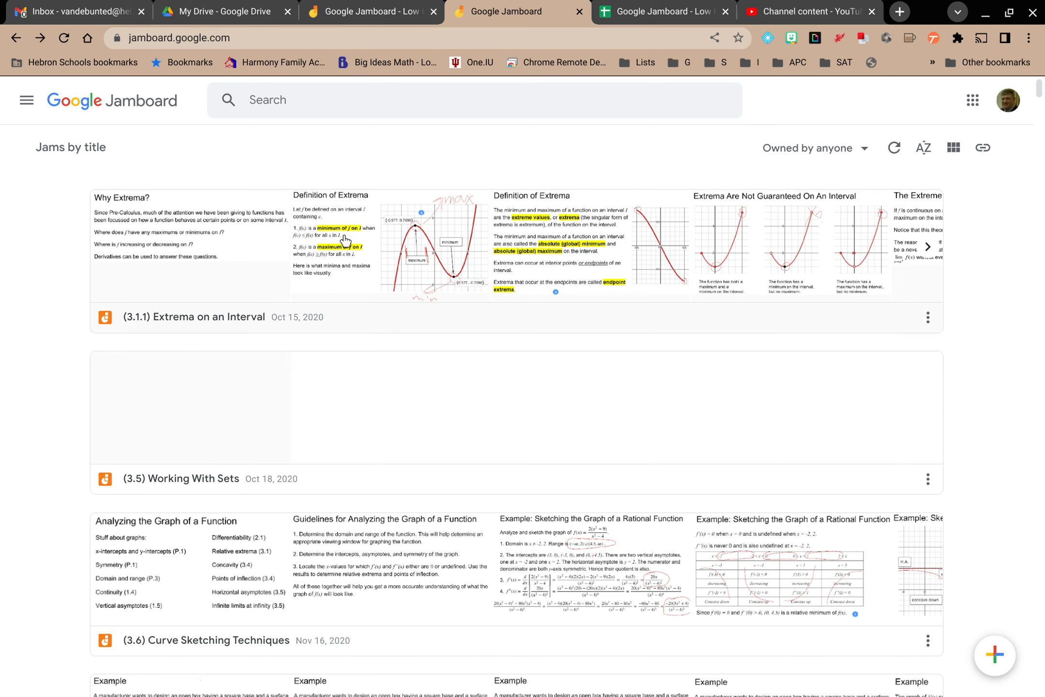
pyautogui.moveTo(722, 244)
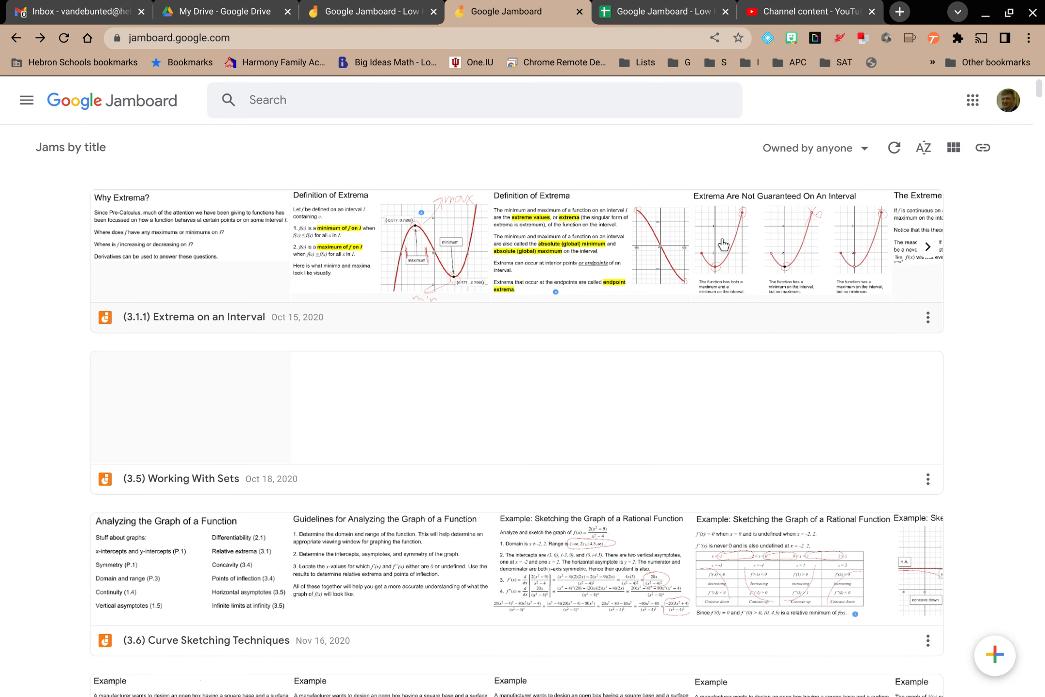
pyautogui.moveTo(714, 244)
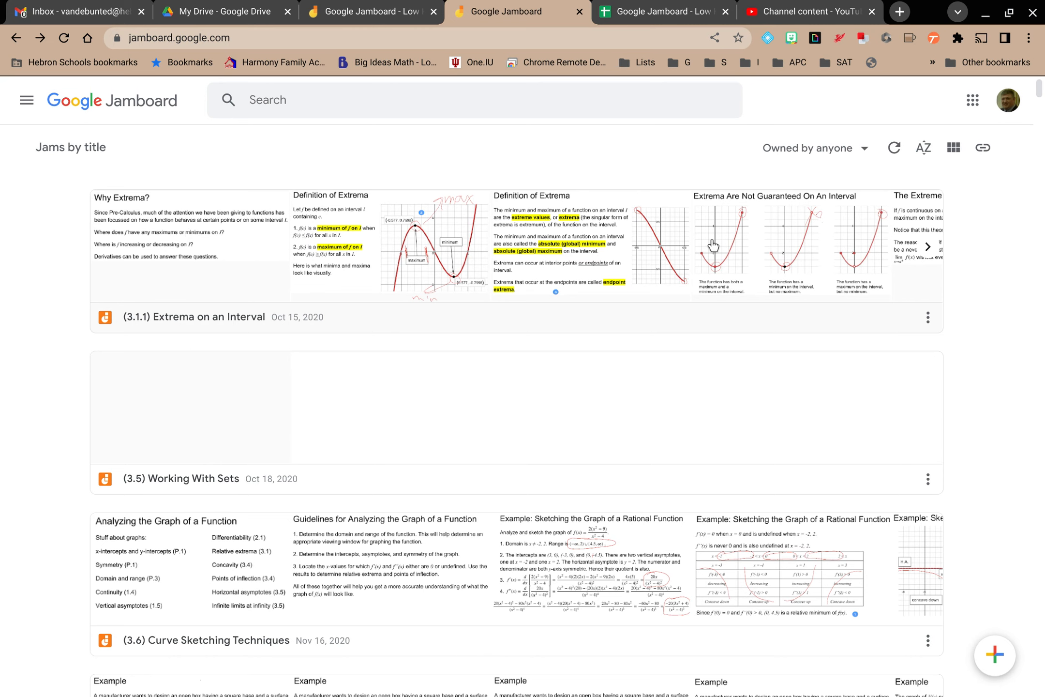
pyautogui.moveTo(948, 259)
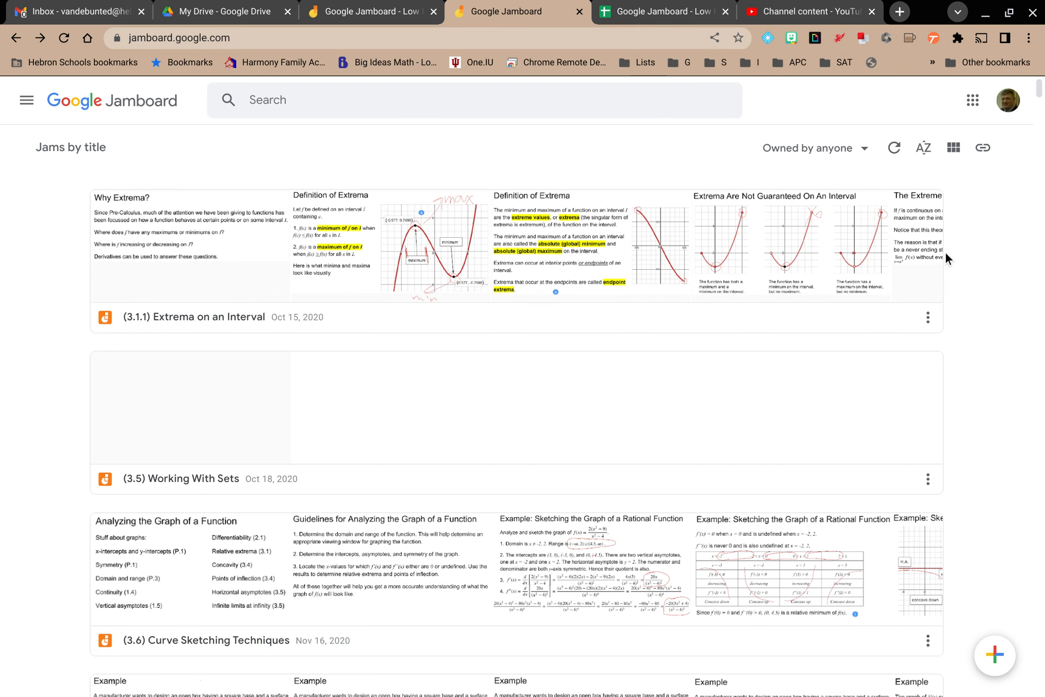
pyautogui.click(927, 246)
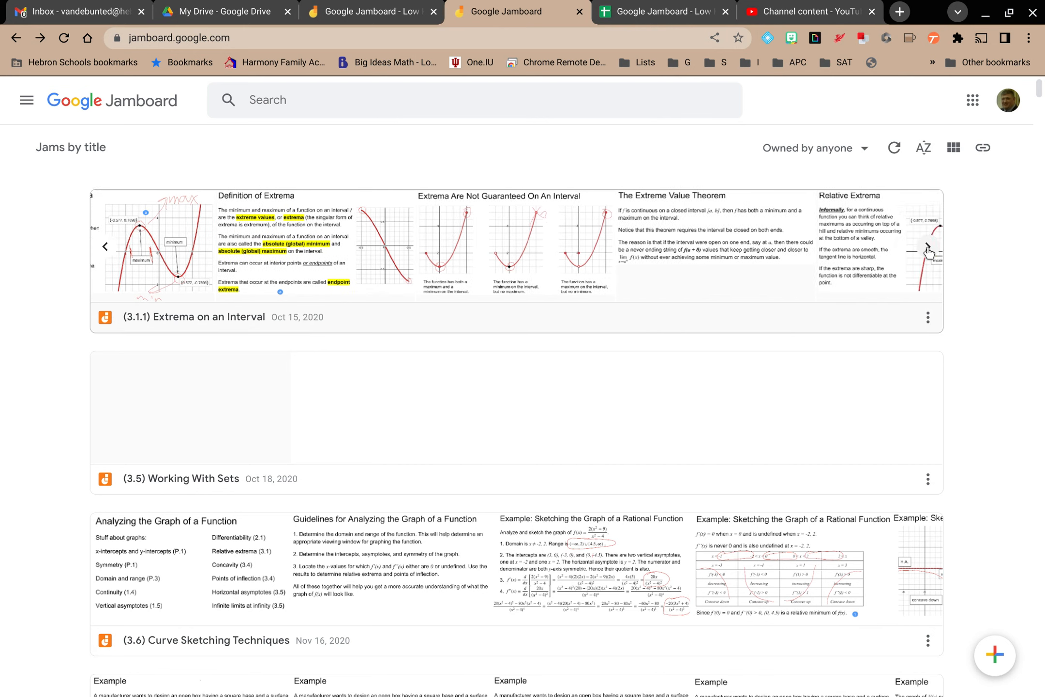
pyautogui.click(927, 245)
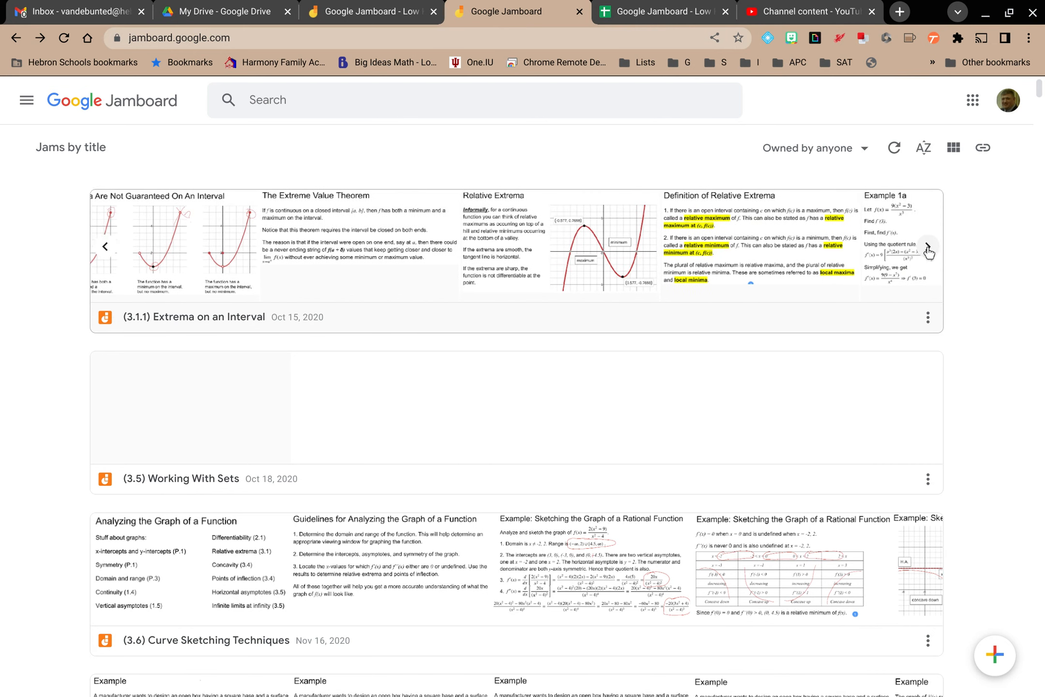
pyautogui.click(925, 246)
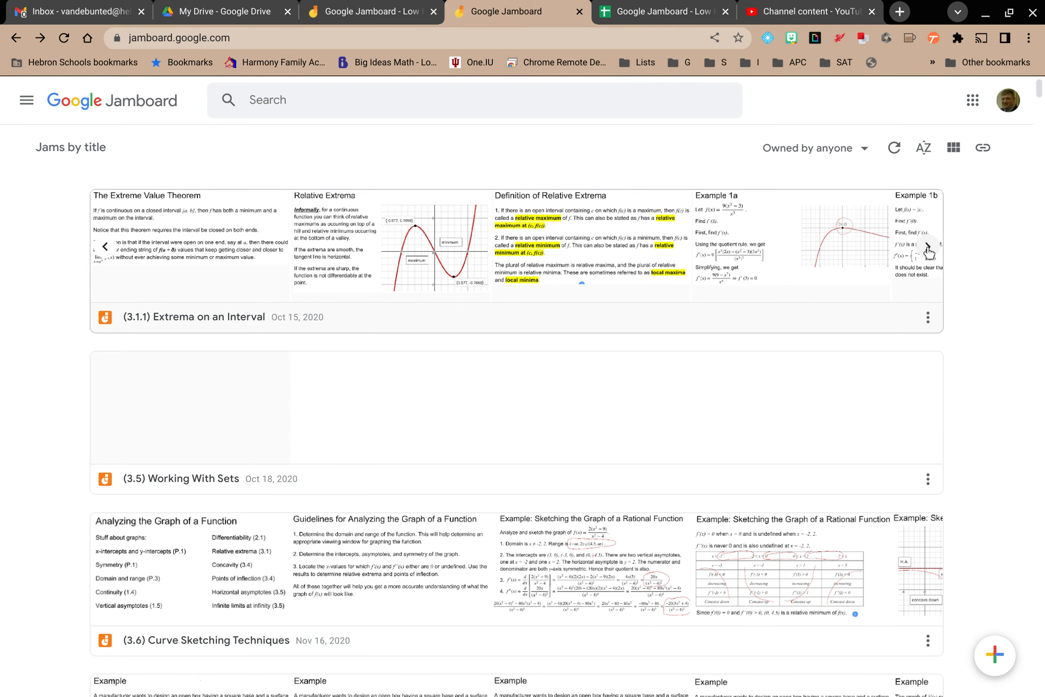
pyautogui.moveTo(952, 148)
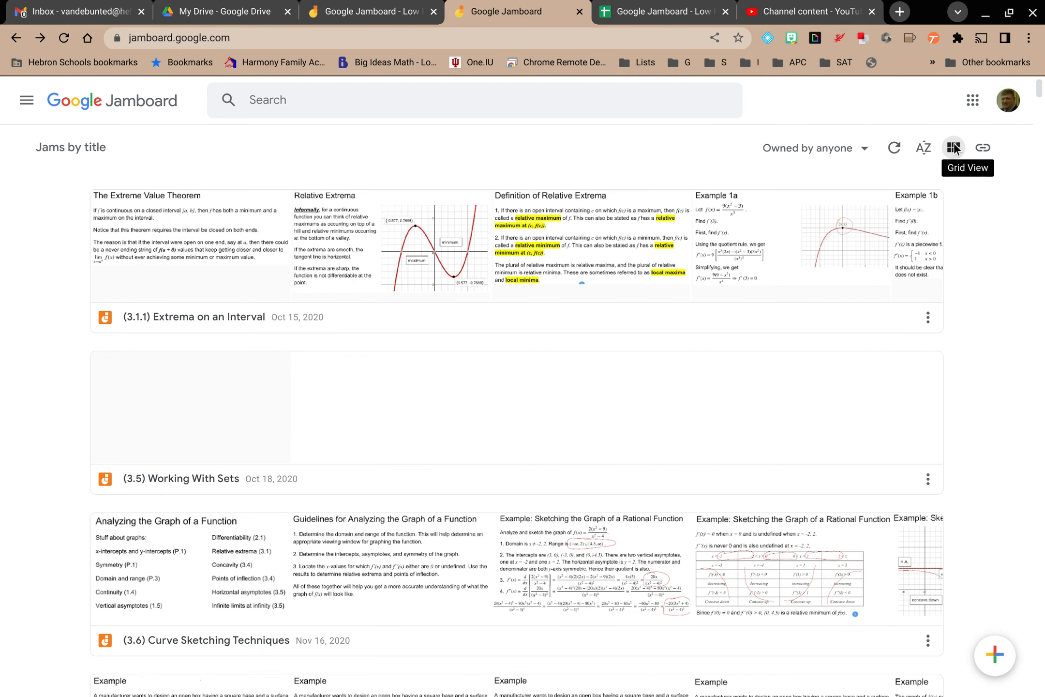
# Return to grid view and advance the Curve Sketching Techniques preview twice
pyautogui.click(952, 147)
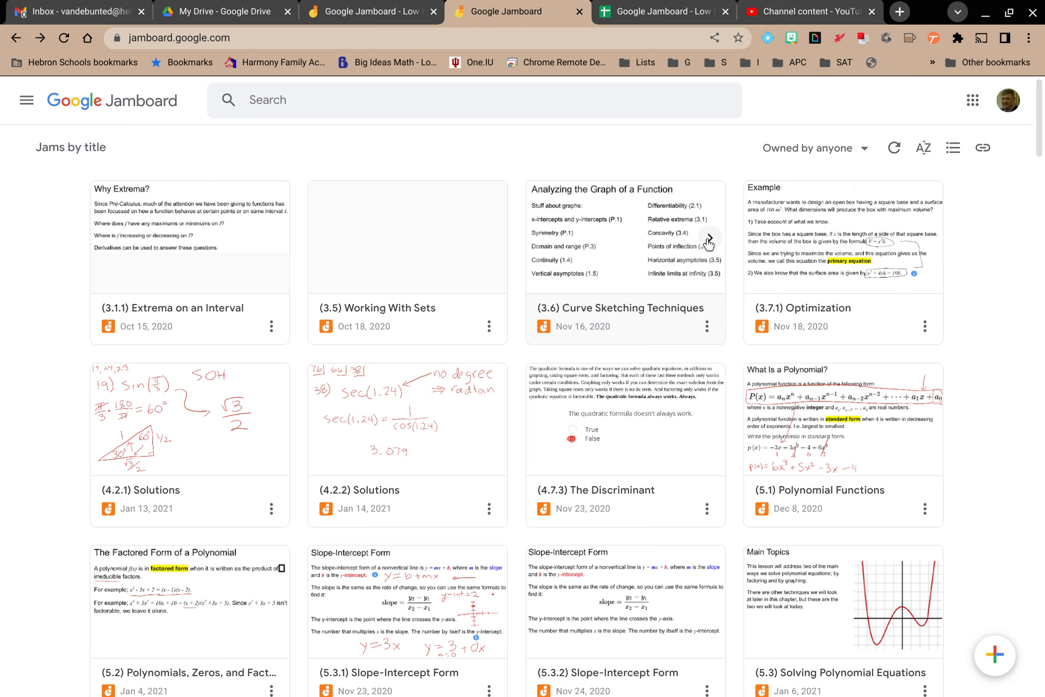
pyautogui.click(708, 237)
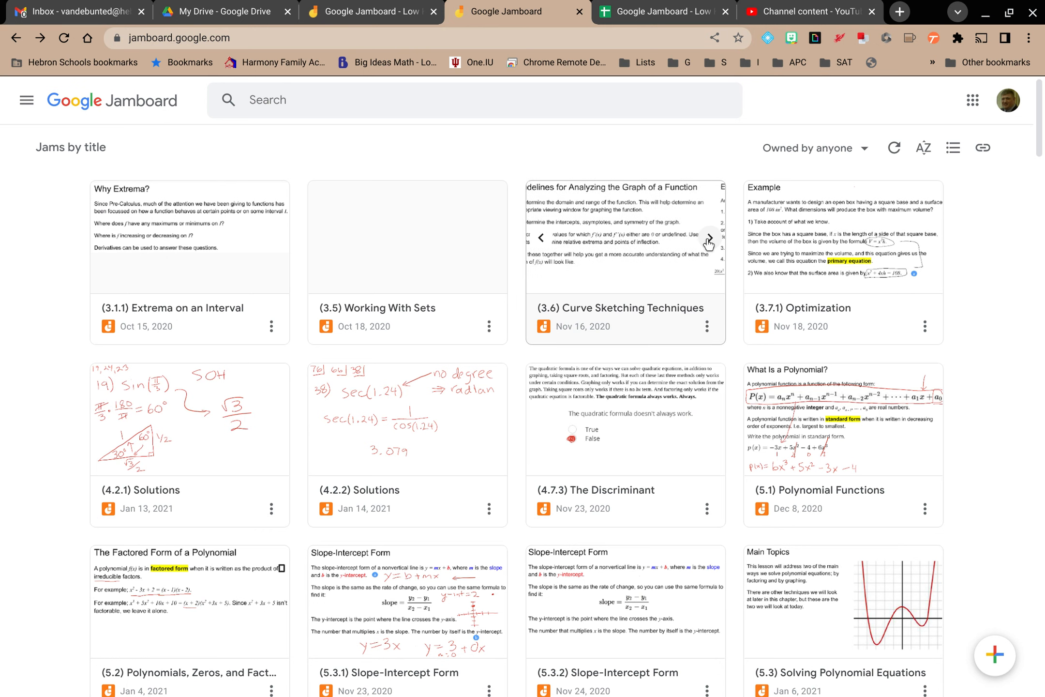
pyautogui.click(710, 238)
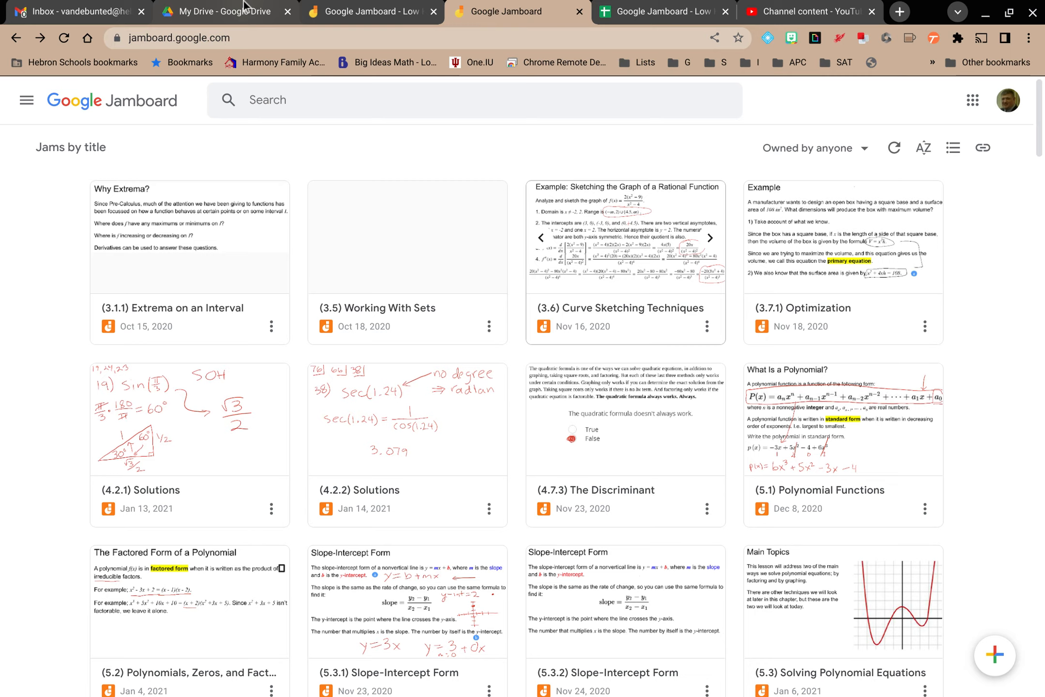
# Switch to the My Drive - Google Drive browser tab
pyautogui.click(220, 11)
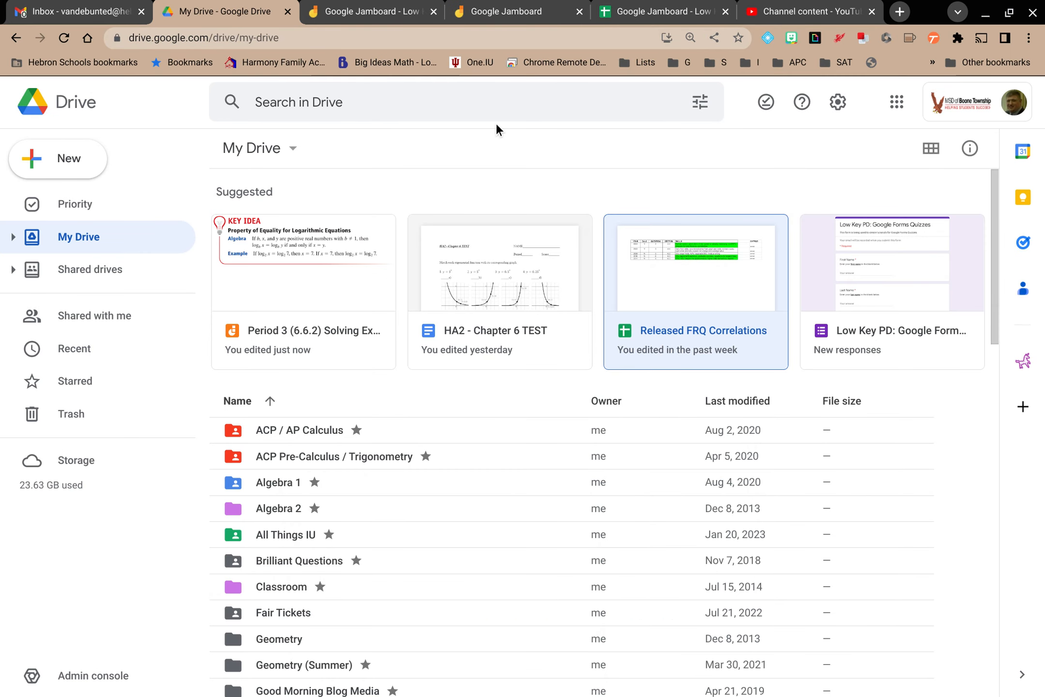
pyautogui.moveTo(509, 108)
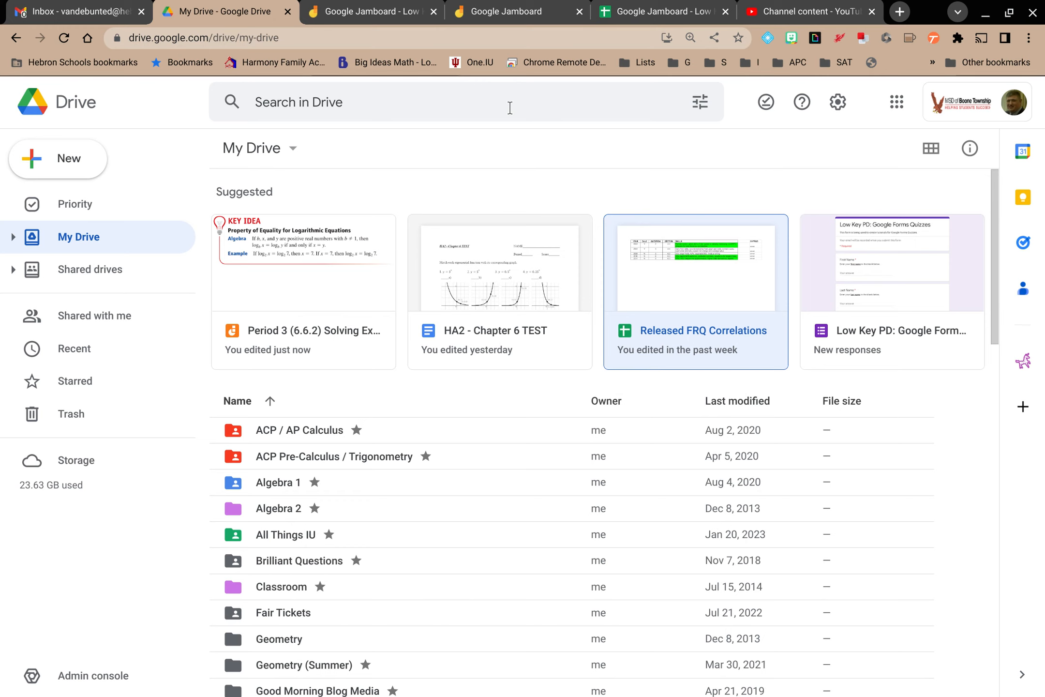
pyautogui.moveTo(699, 102)
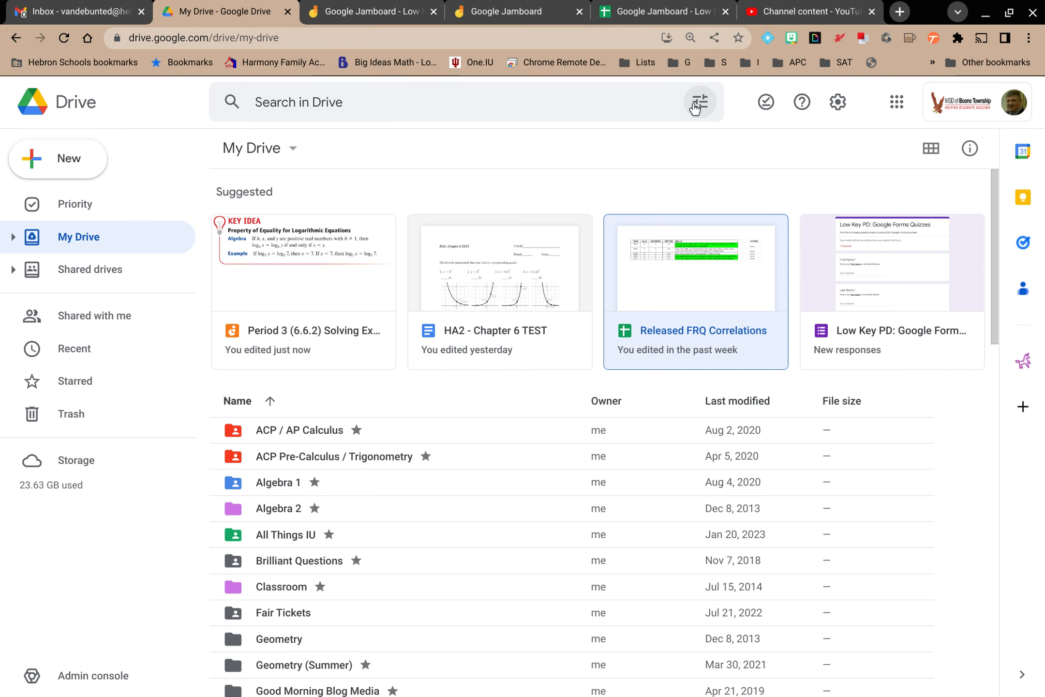
# Open Drive's search filters and scroll the Type list down to Folders and Sites
pyautogui.click(698, 101)
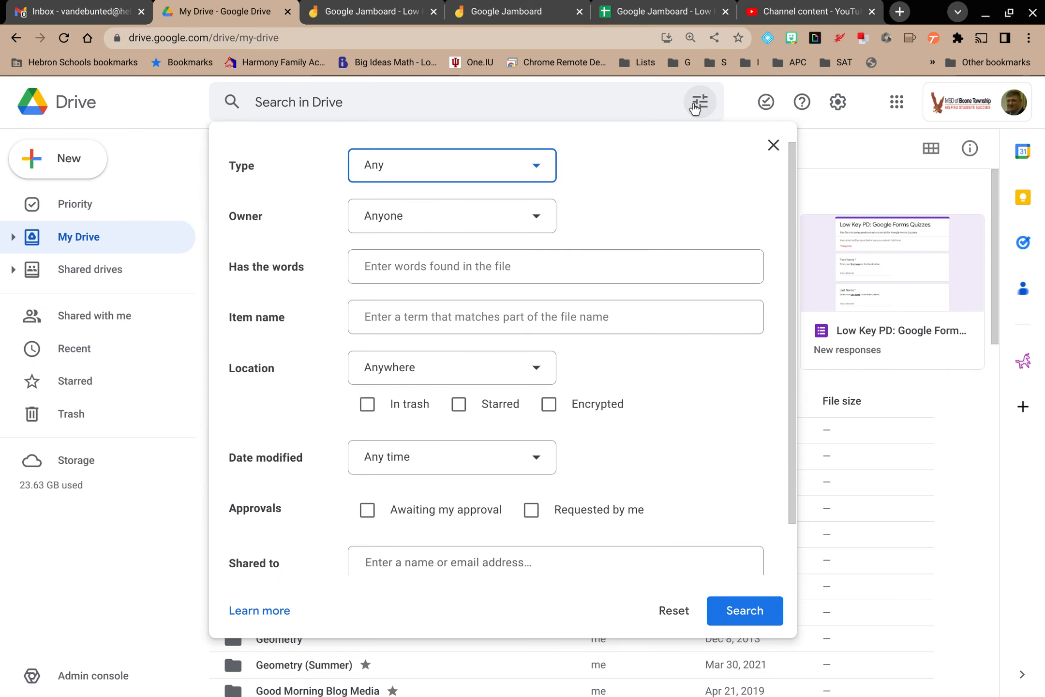
pyautogui.moveTo(523, 166)
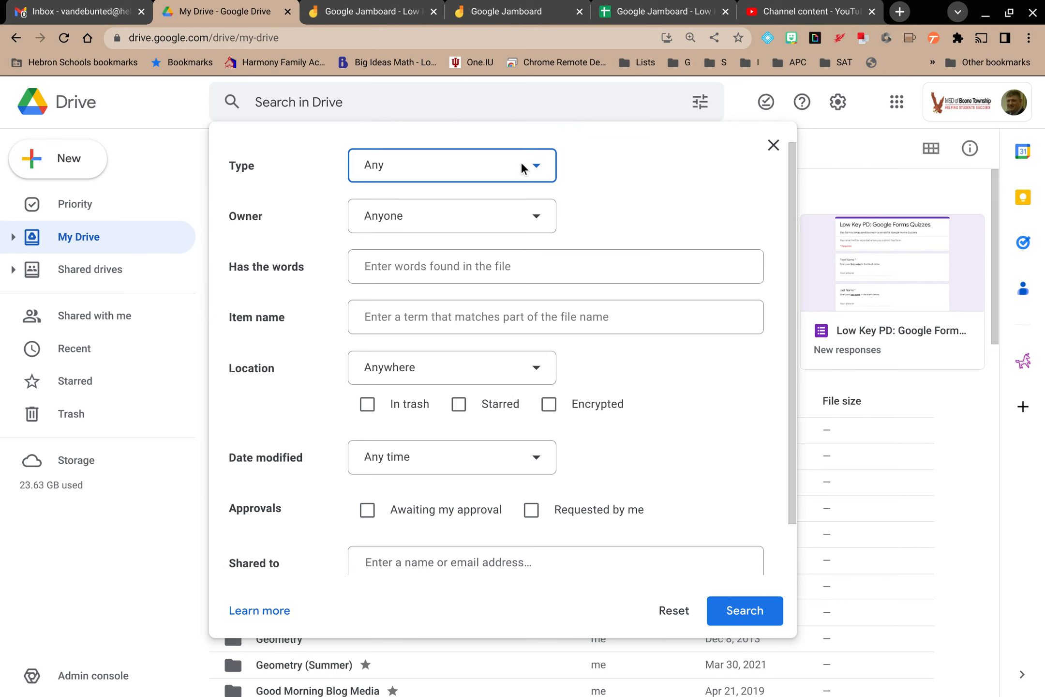
pyautogui.click(451, 165)
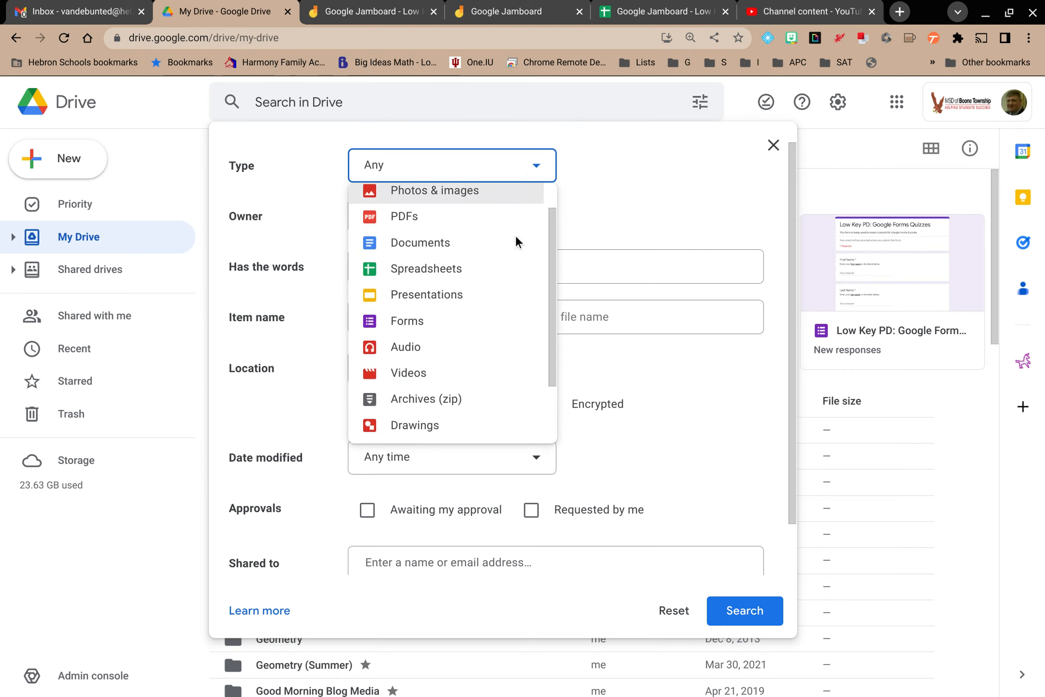
pyautogui.scroll(-3)
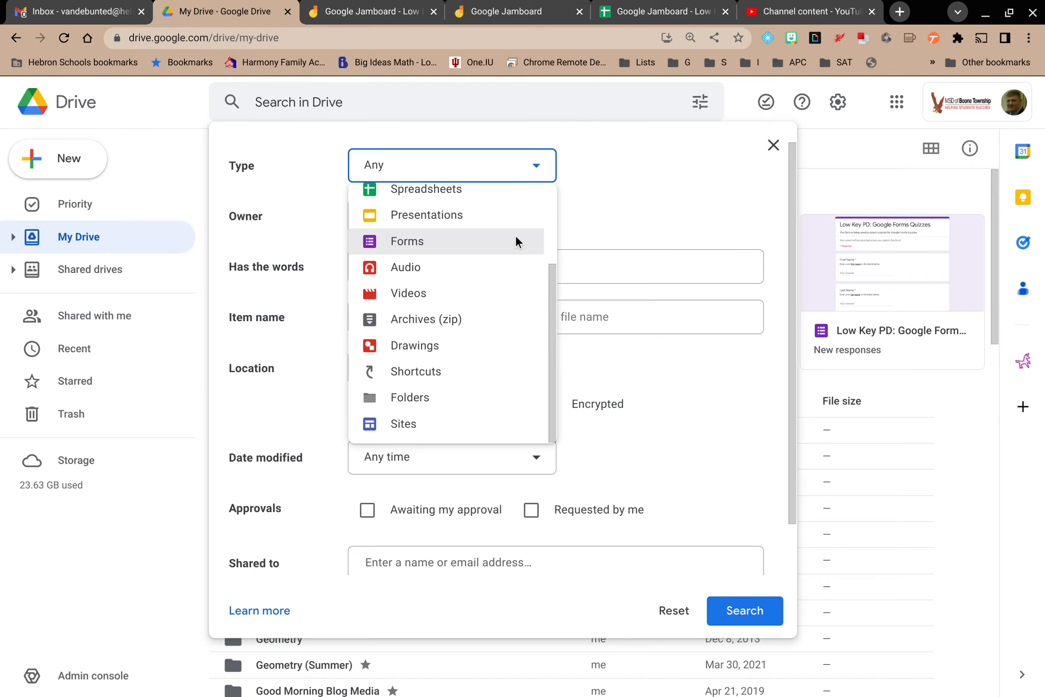
pyautogui.moveTo(615, 191)
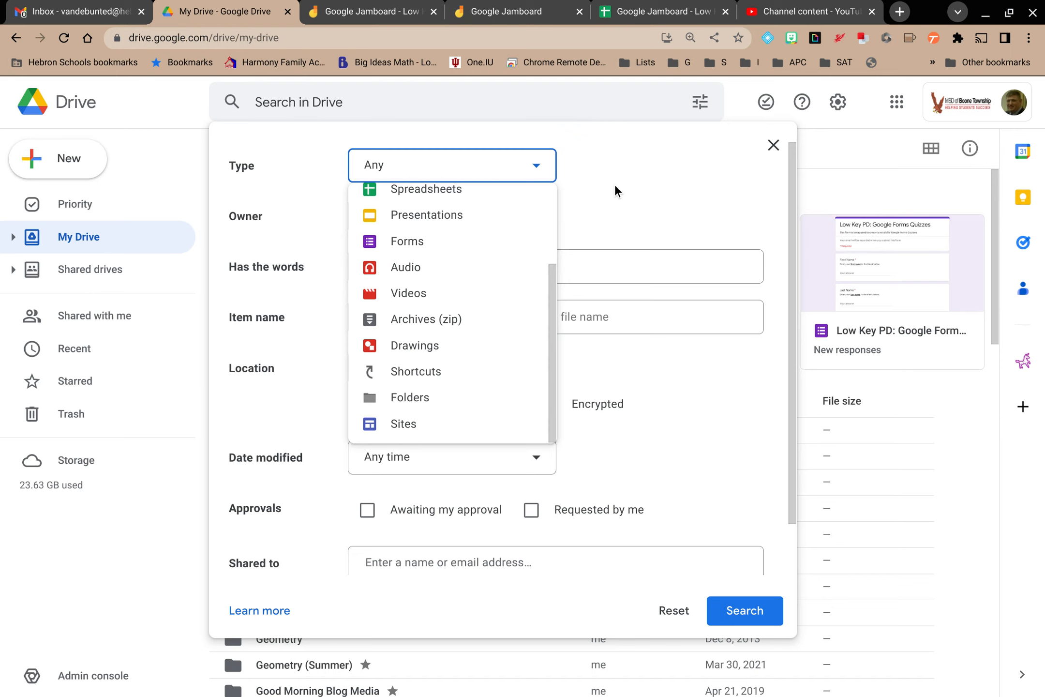
pyautogui.click(517, 11)
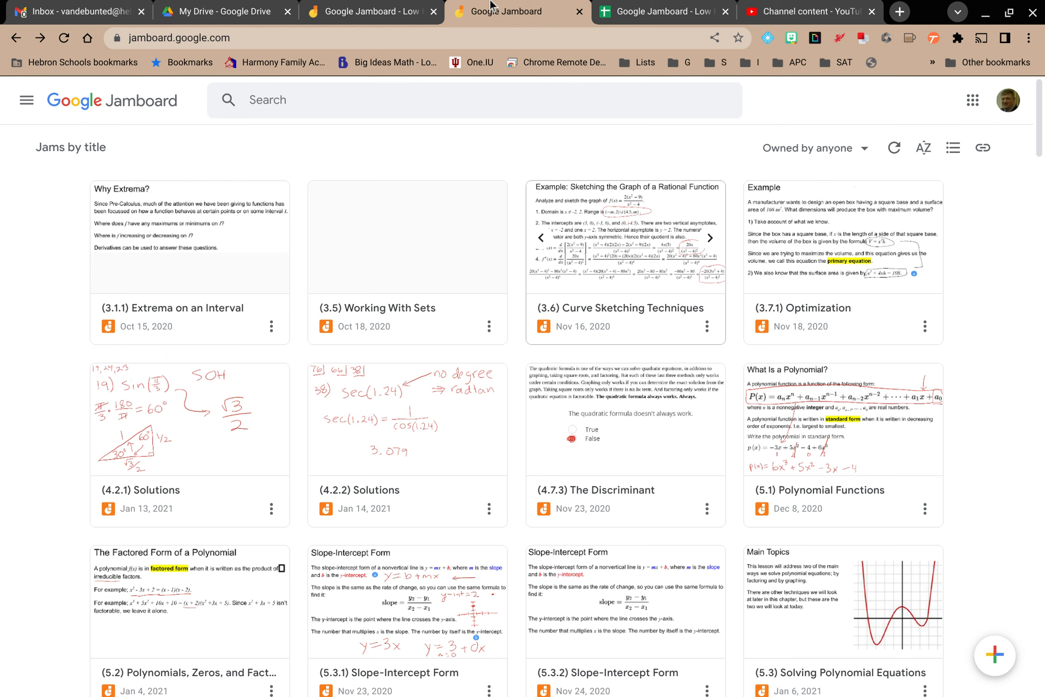
pyautogui.click(220, 12)
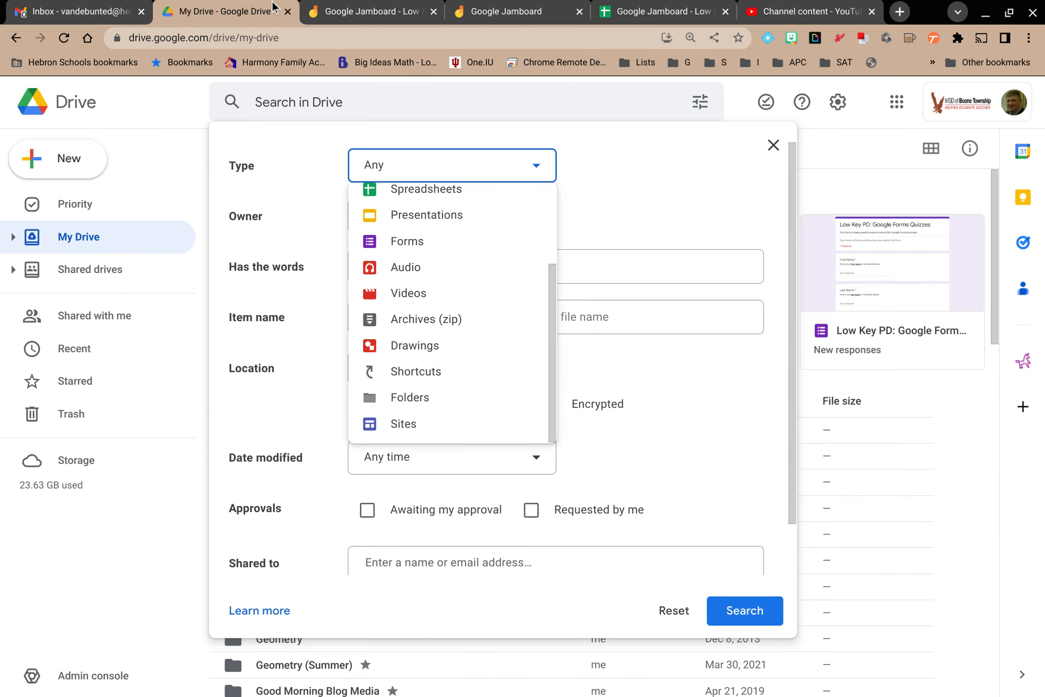
pyautogui.moveTo(677, 199)
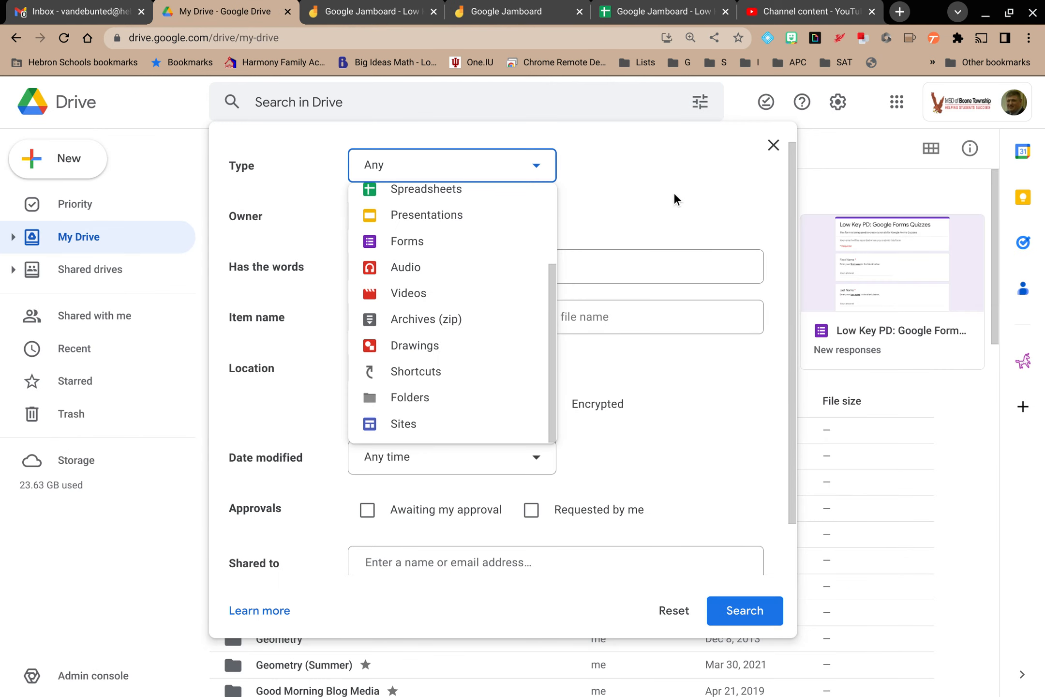